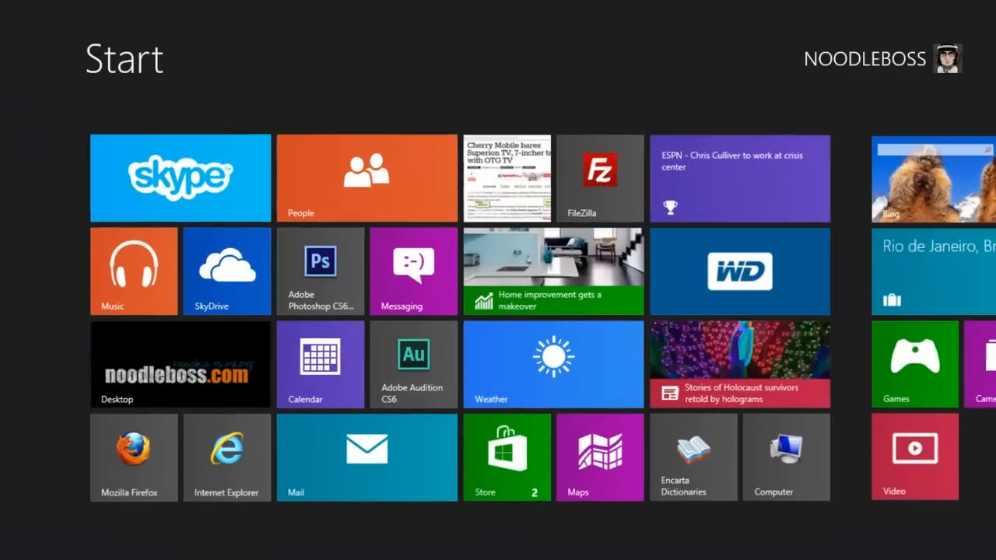
Step: Switch from the Start screen to the desktop and launch Adobe Audition CS6
click(179, 364)
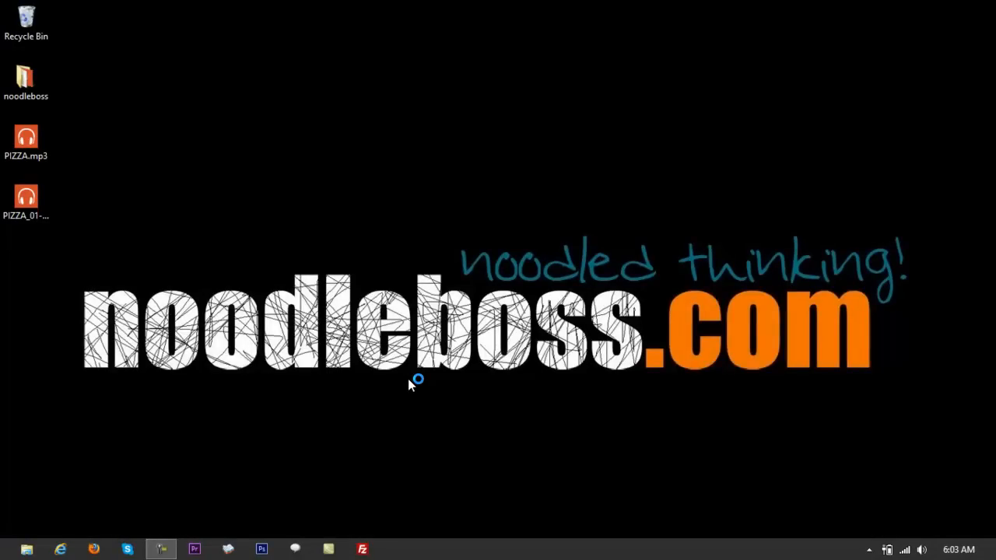
click(395, 549)
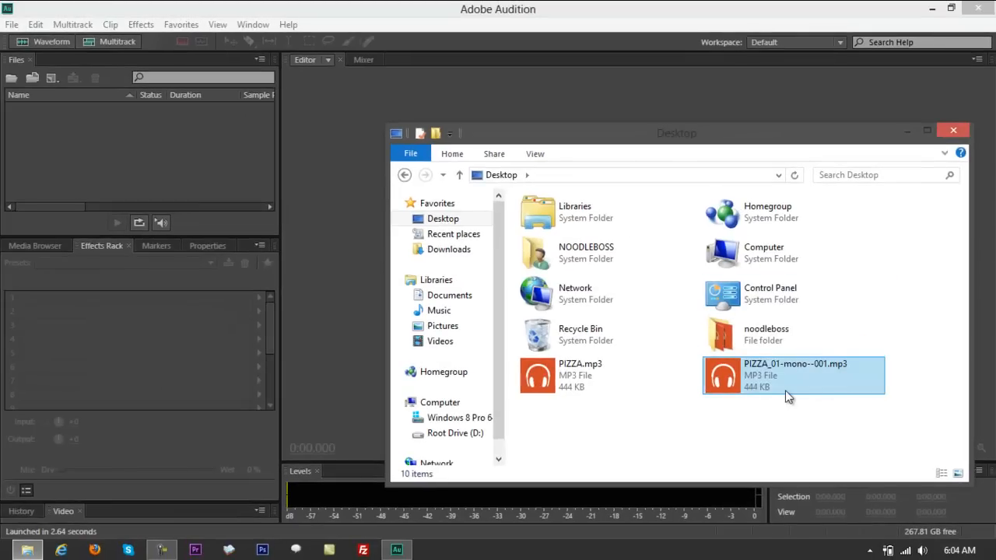
mouse_move(788, 392)
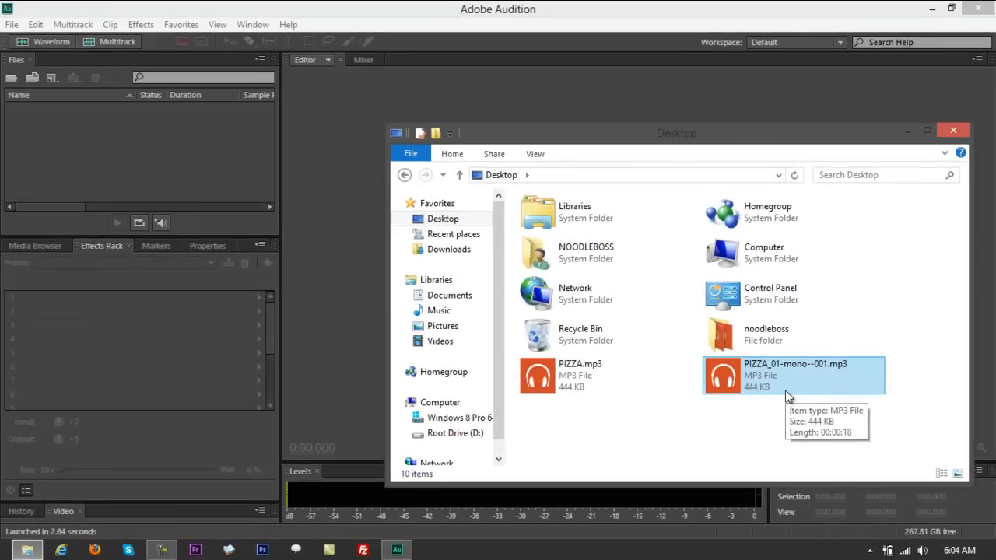
mouse_move(709, 318)
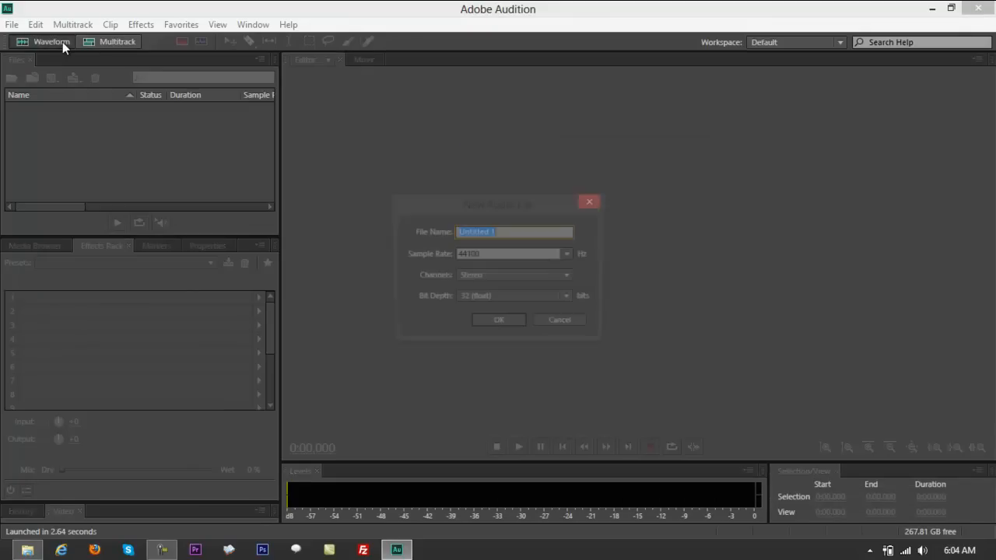
Step: Name the new audio file CONVERT-STEREO, keep Stereo channels, and create it
text(CONVERT)
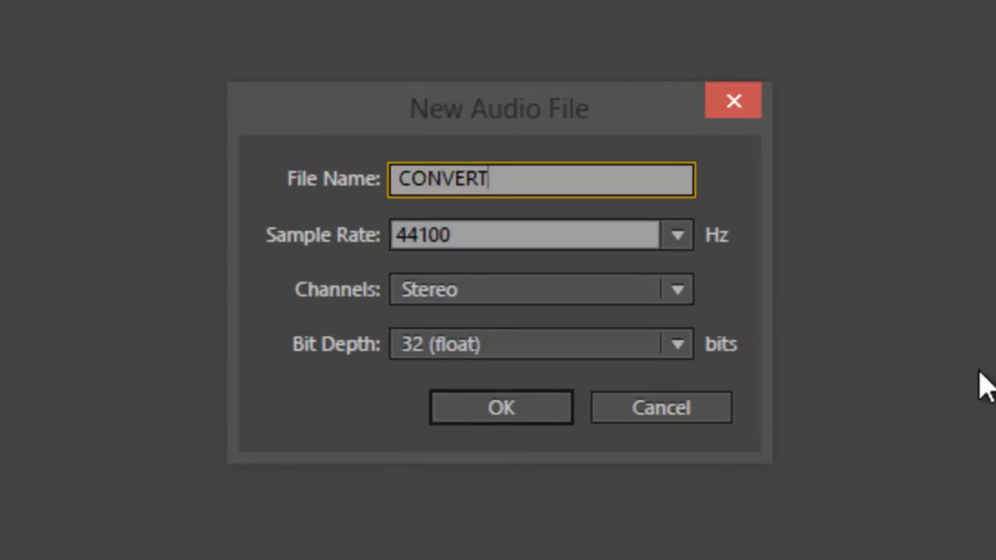
text(-STER)
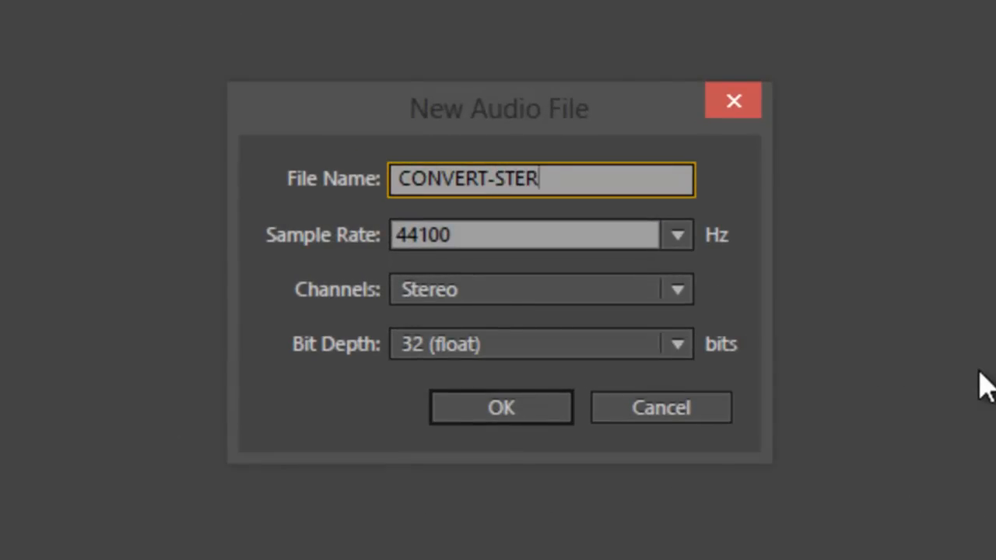
text(EO)
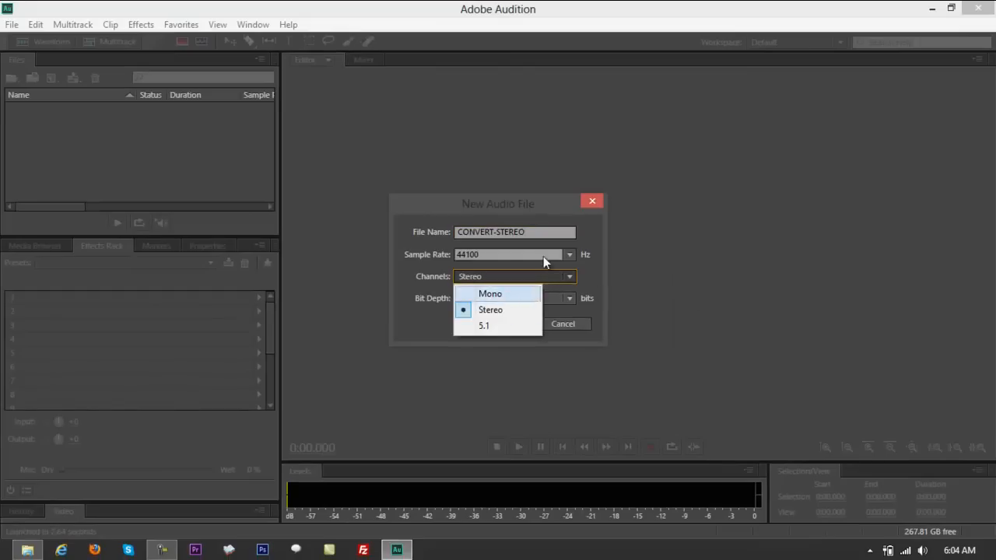
click(490, 309)
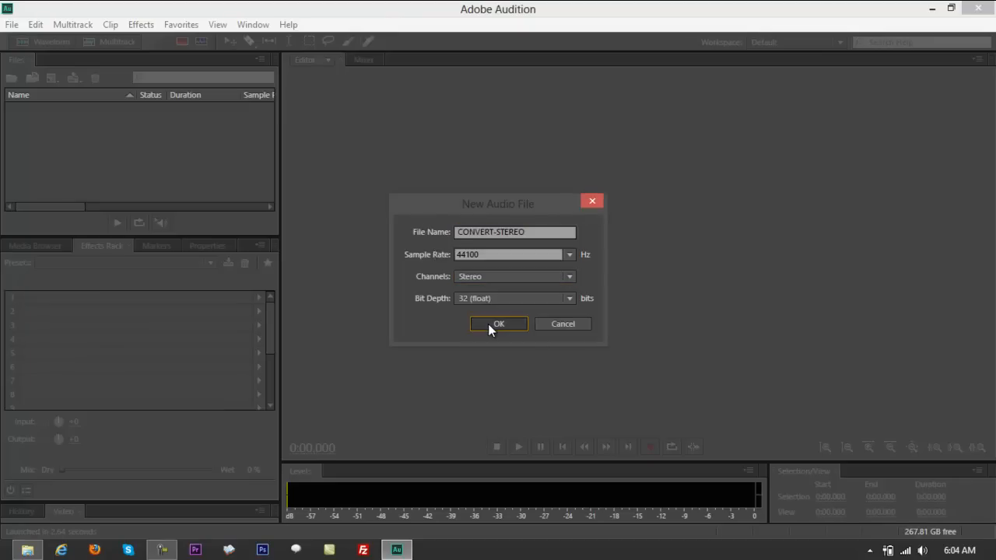
click(498, 324)
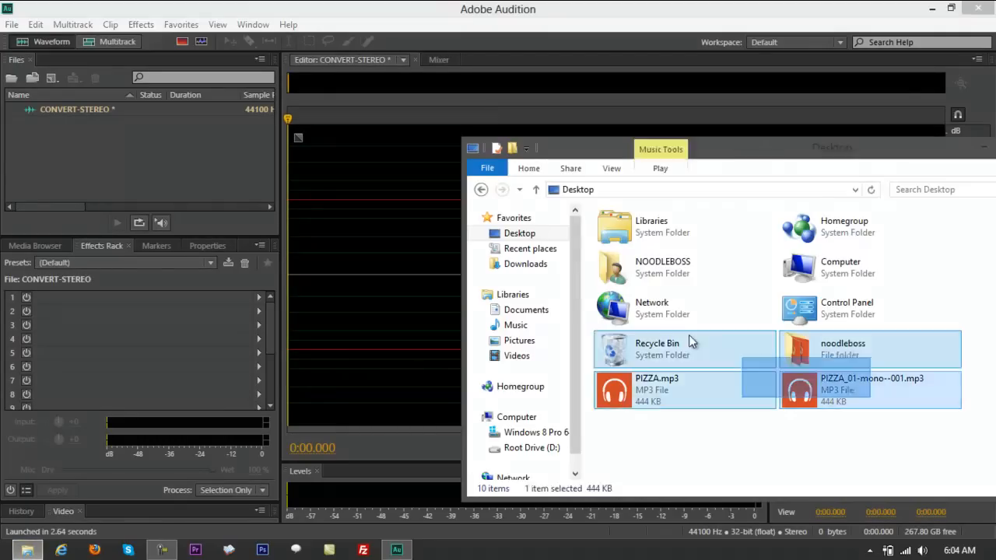
Step: Open PIZZA_01-mono--001.mp3 from the Desktop in Audition and select its waveform
click(871, 389)
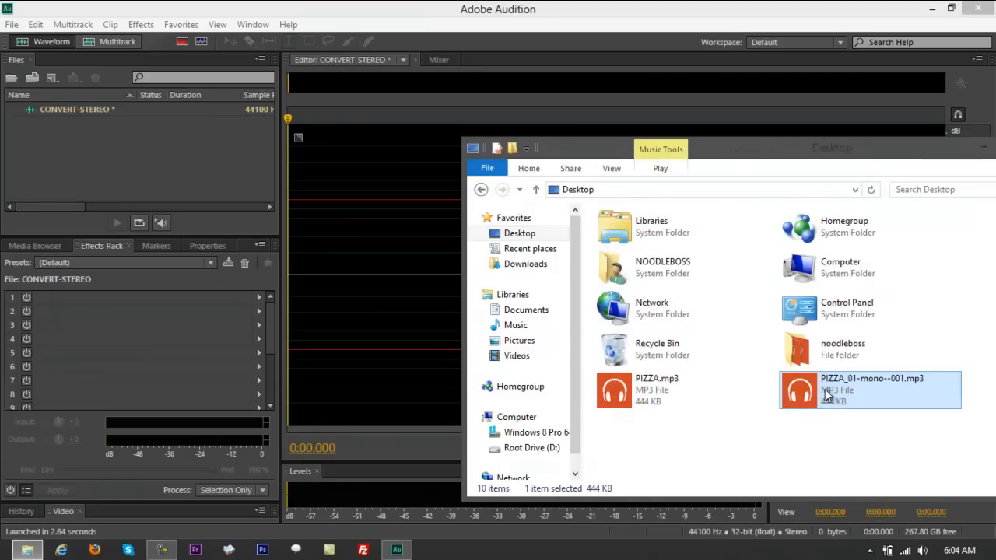
double_click(871, 389)
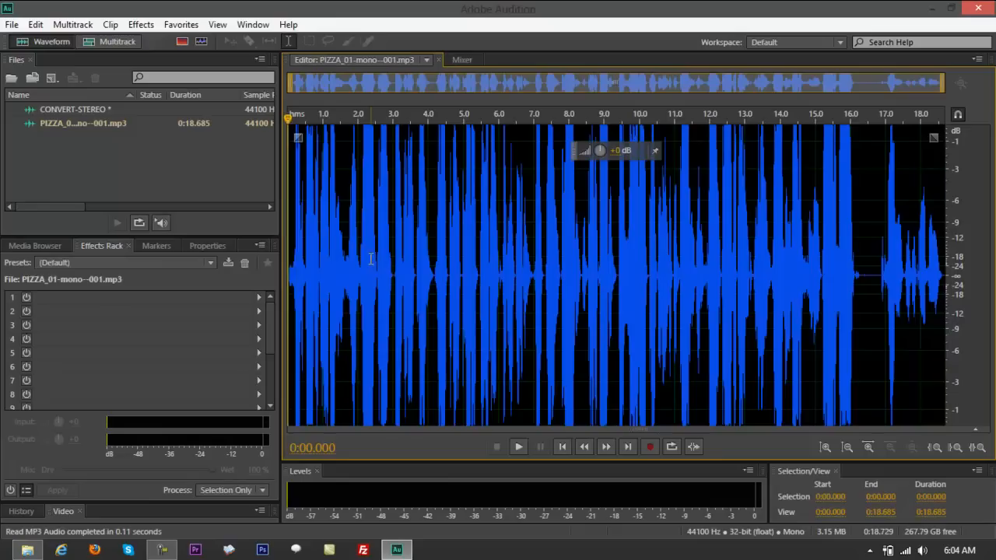
click(370, 272)
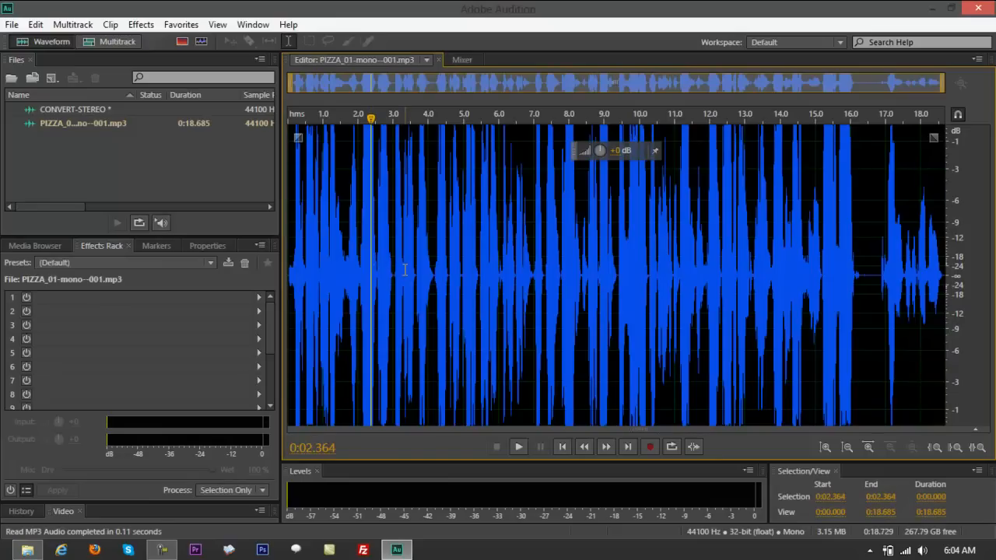
mouse_move(563, 227)
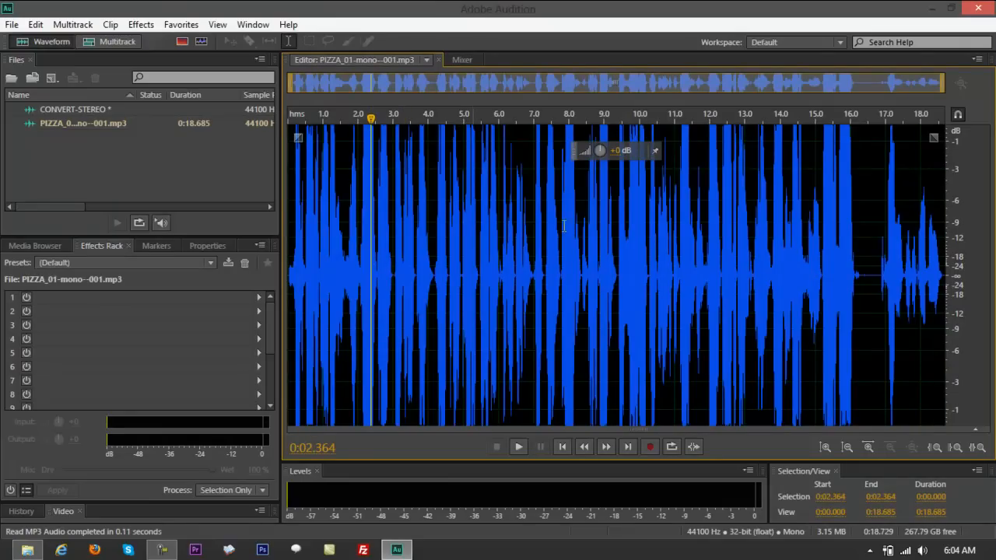
mouse_move(972, 200)
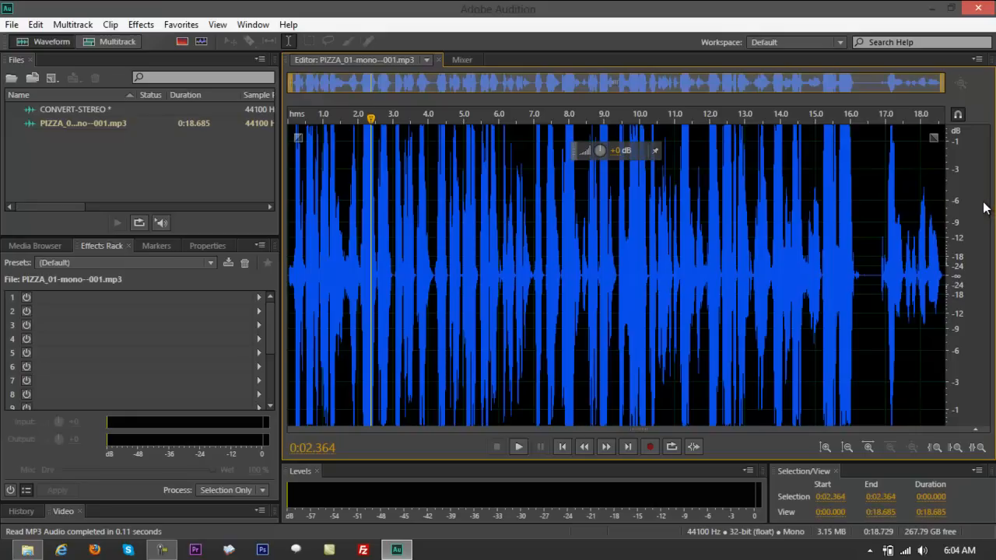
mouse_move(942, 371)
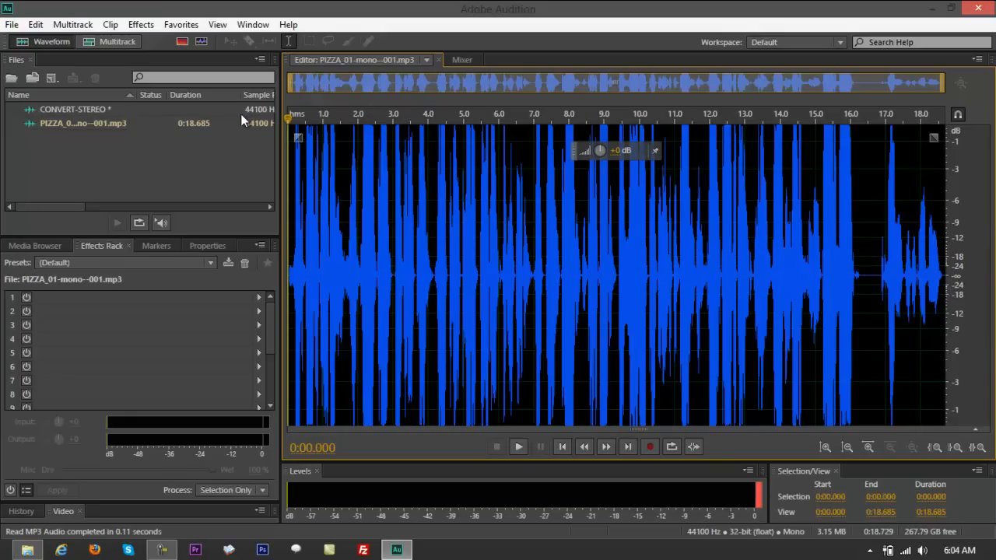
click(518, 446)
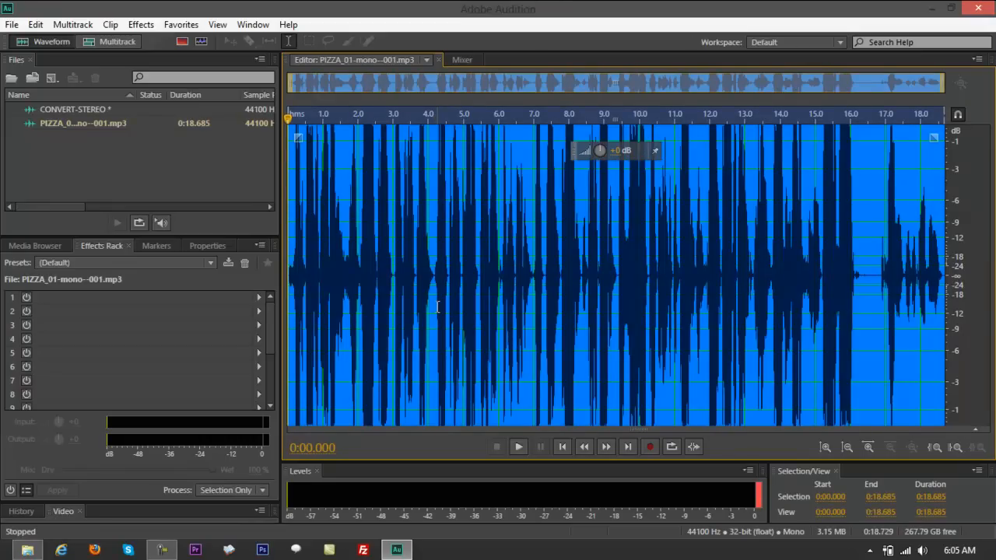
Step: Dismiss the Favorites menu, then choose Edit > Convert Sample Type
click(180, 24)
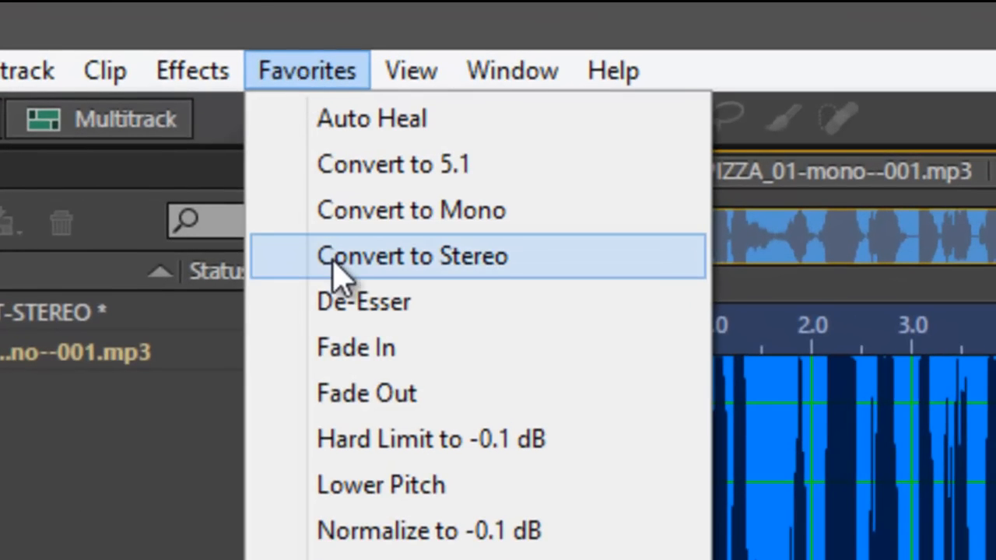
click(411, 256)
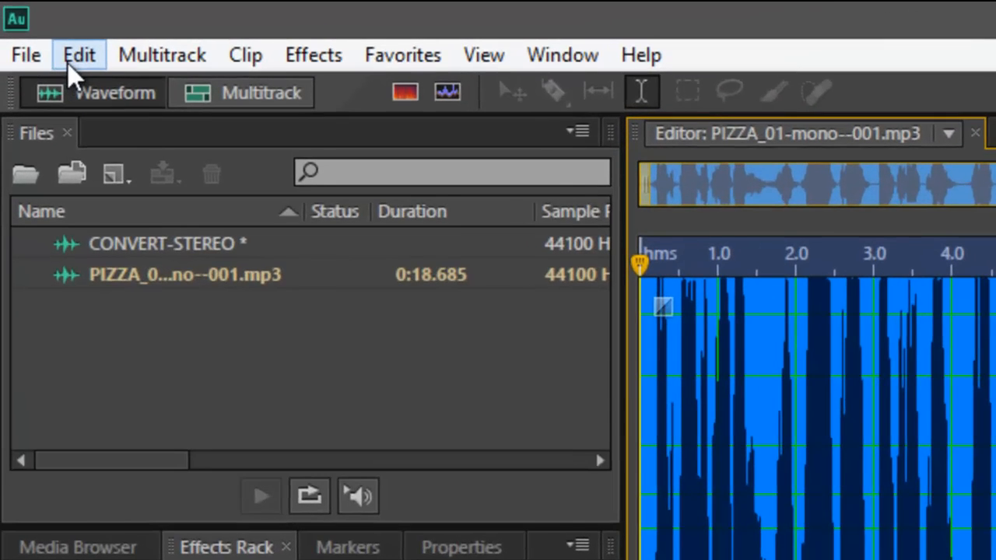
click(79, 55)
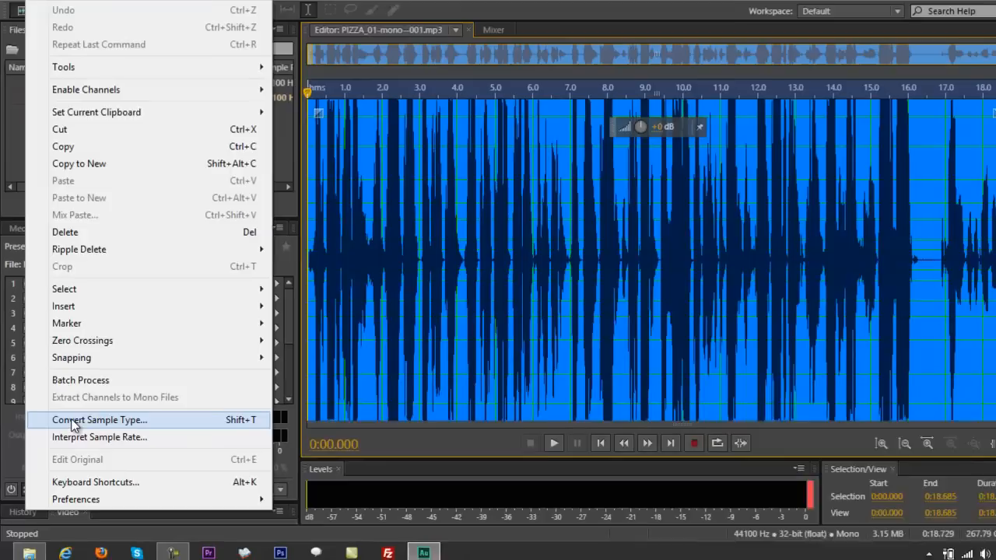
click(99, 419)
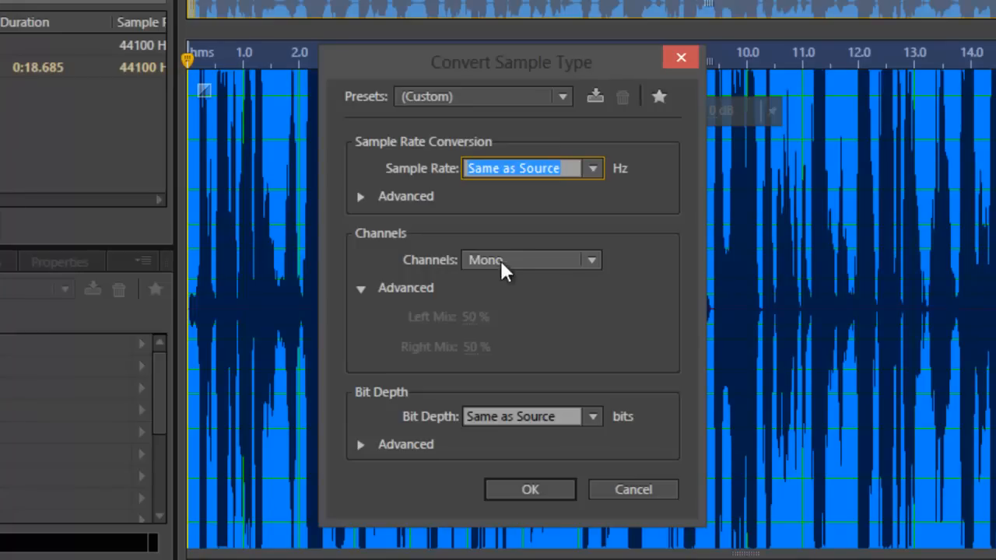
mouse_move(502, 256)
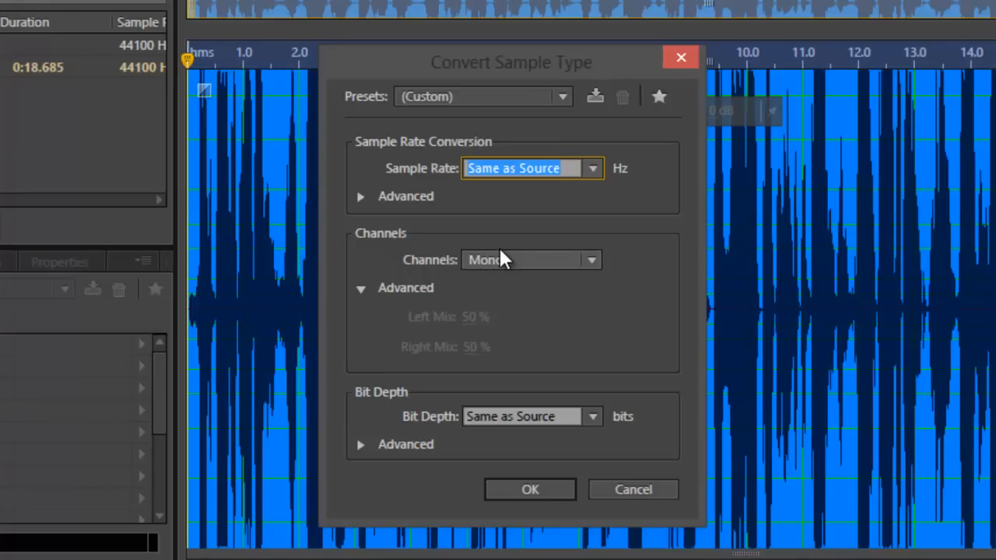
mouse_move(533, 267)
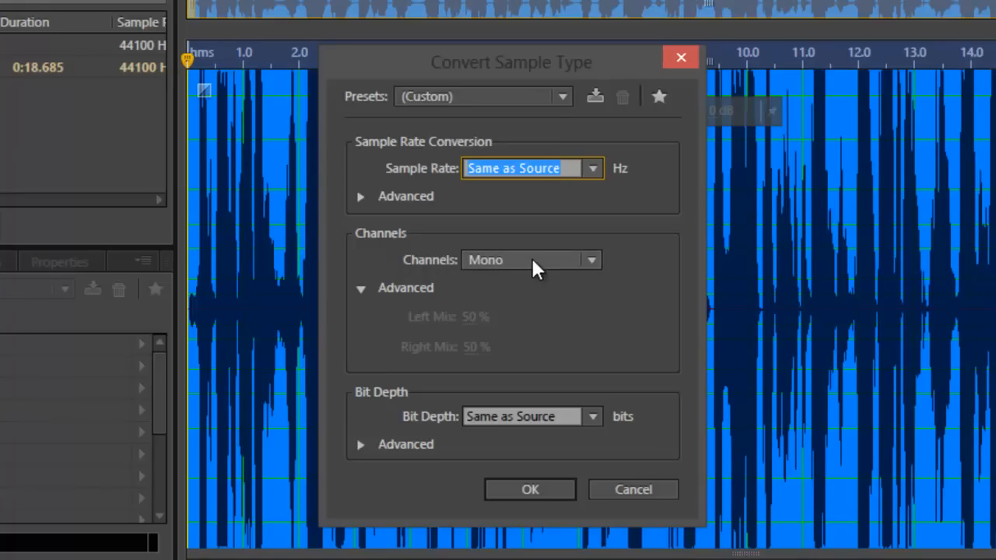
Step: Change Channels from Mono to Stereo in Convert Sample Type and apply it
click(532, 260)
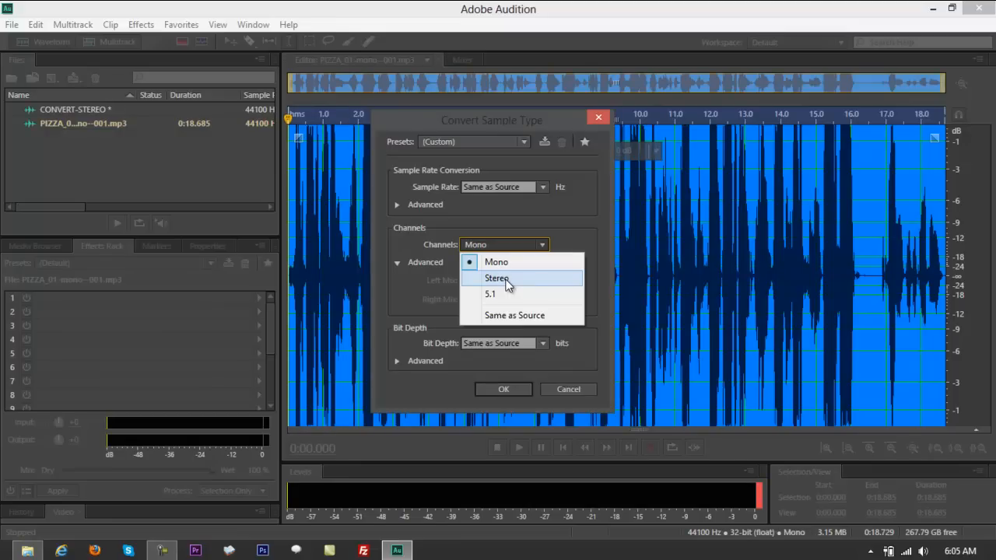
click(496, 278)
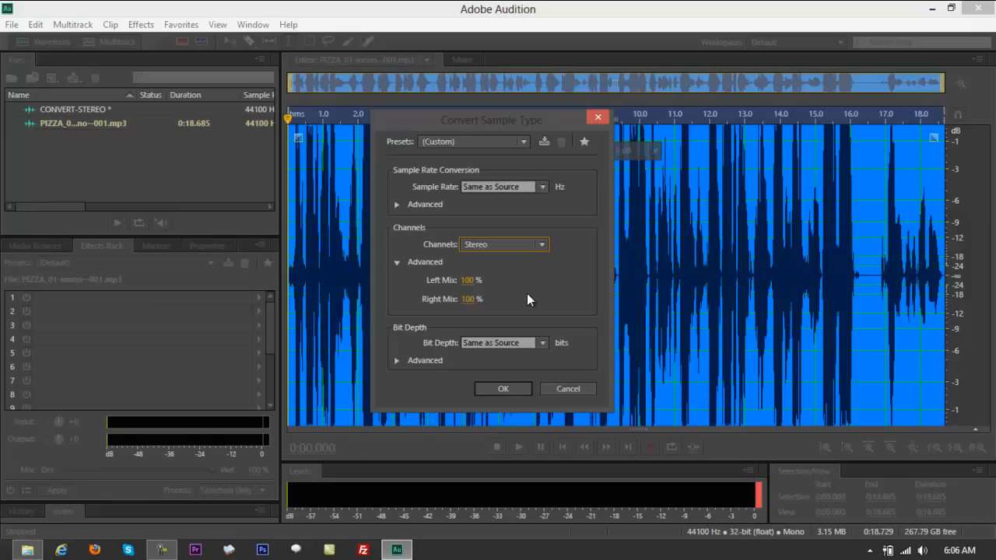
mouse_move(512, 306)
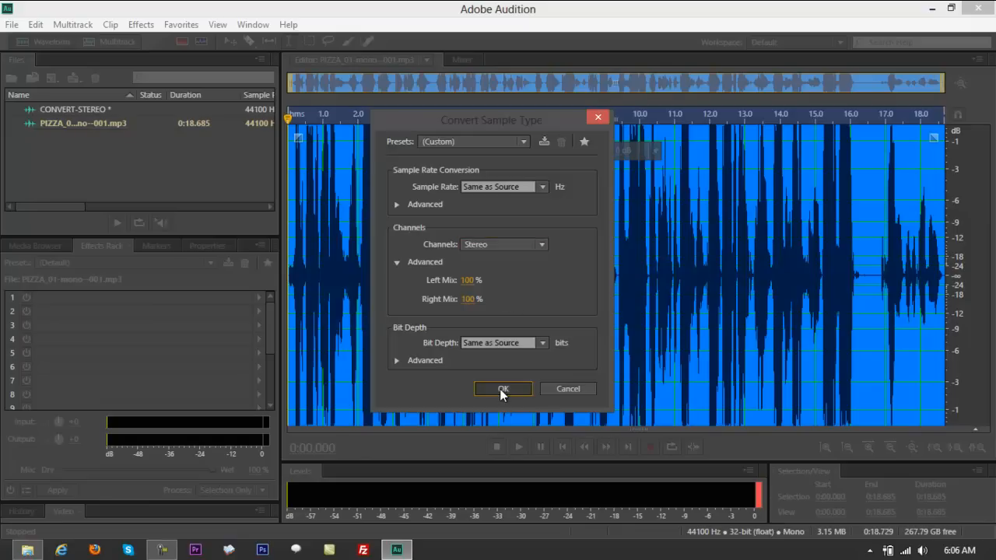
click(502, 389)
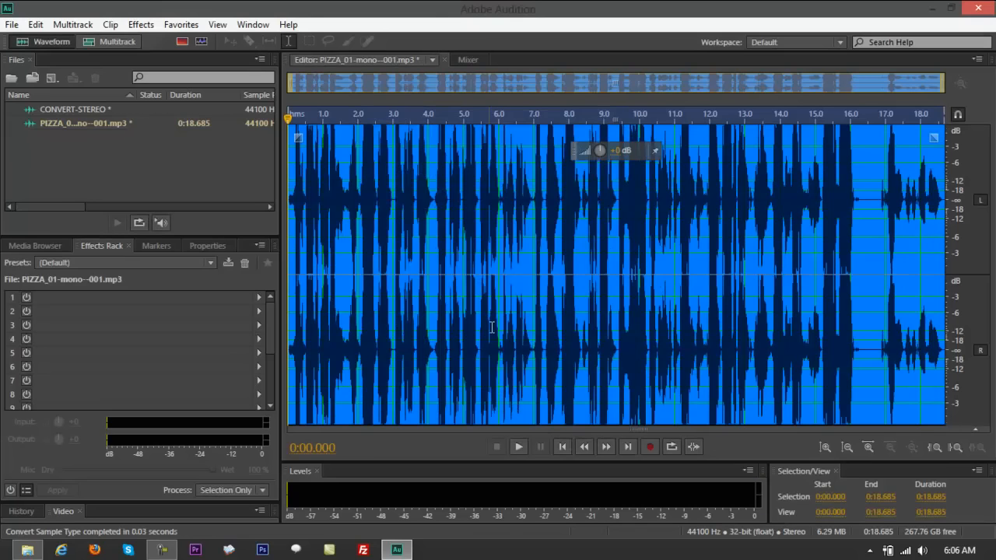
mouse_move(737, 281)
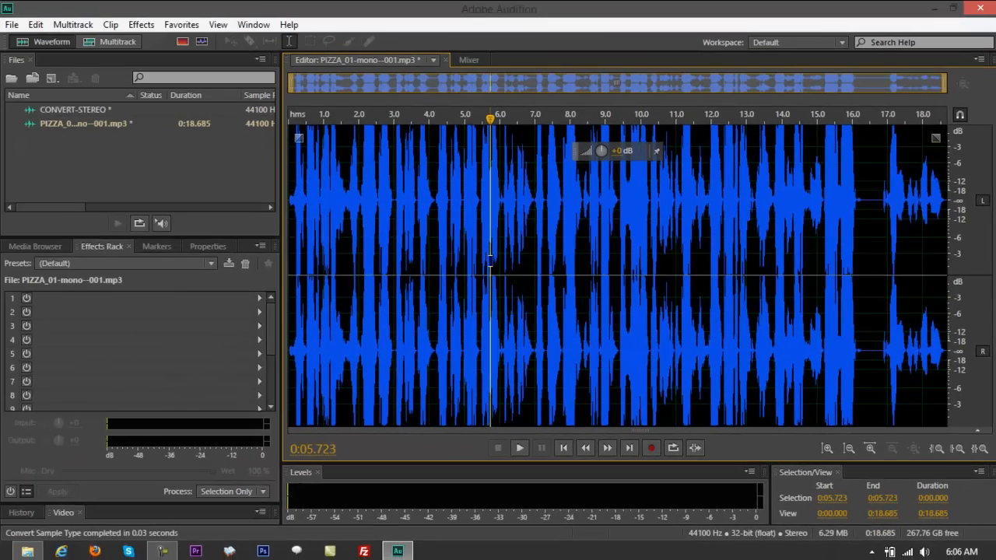
click(518, 447)
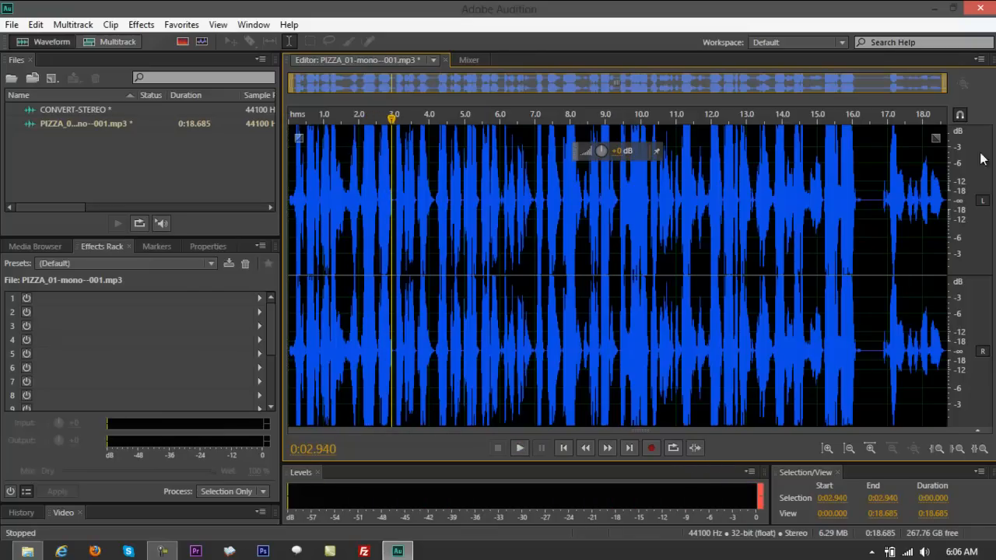
mouse_move(982, 200)
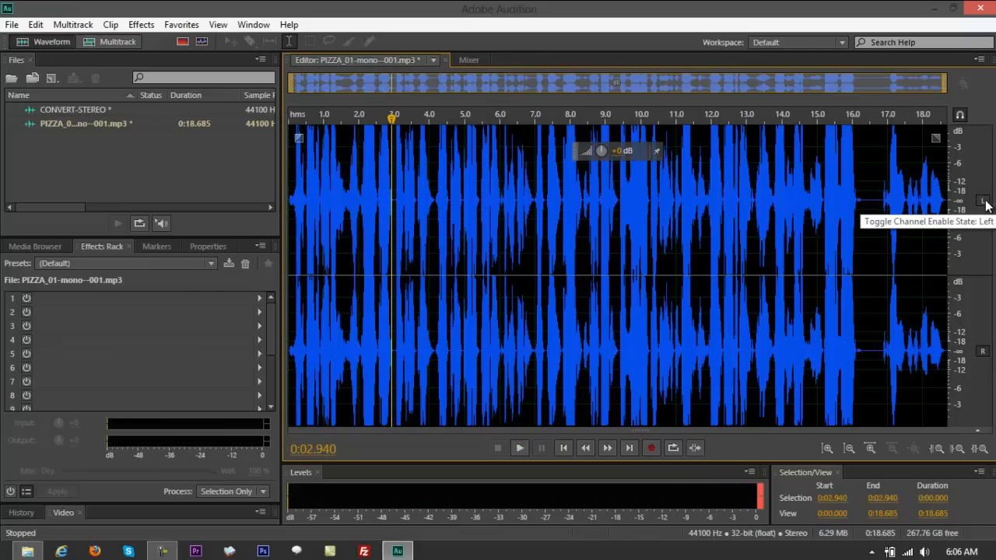
click(982, 201)
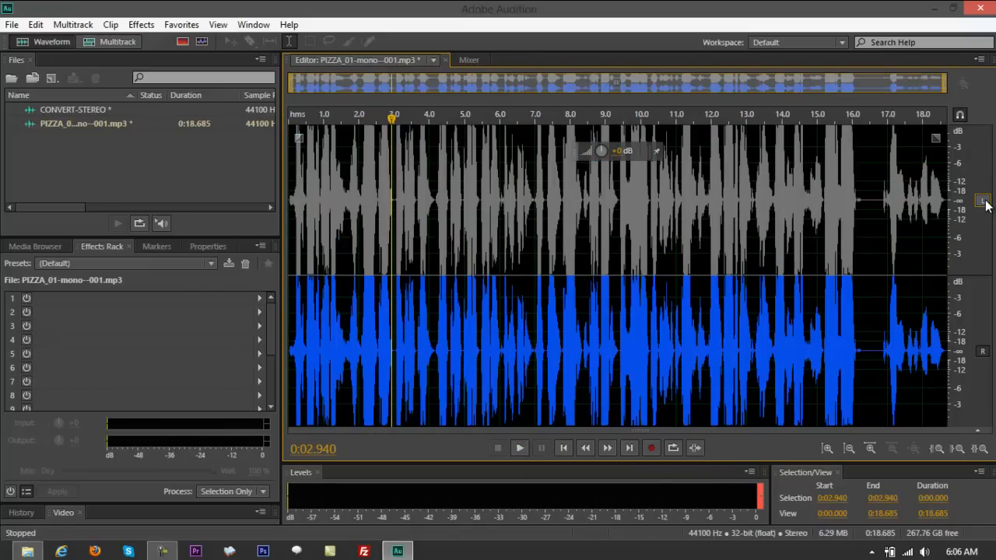
click(519, 447)
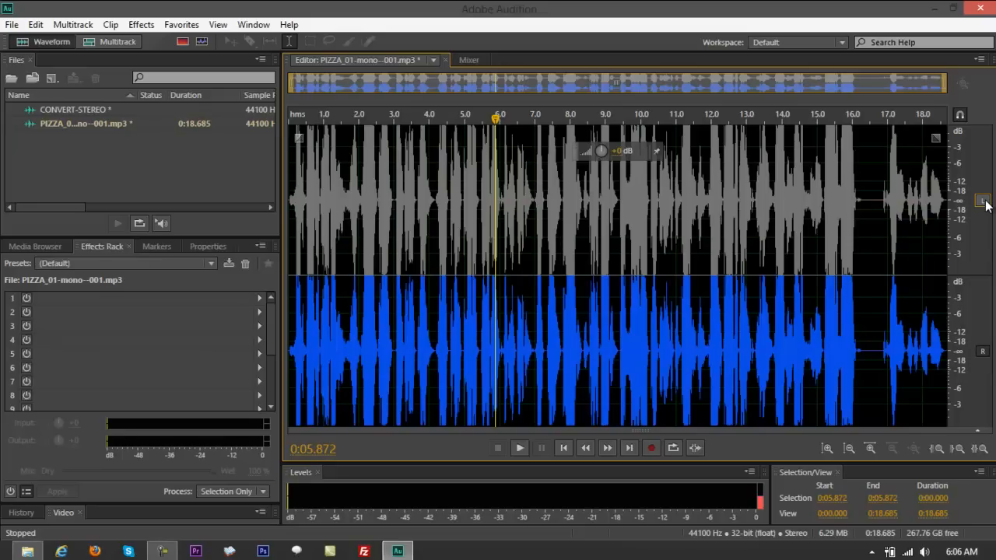
mouse_move(982, 200)
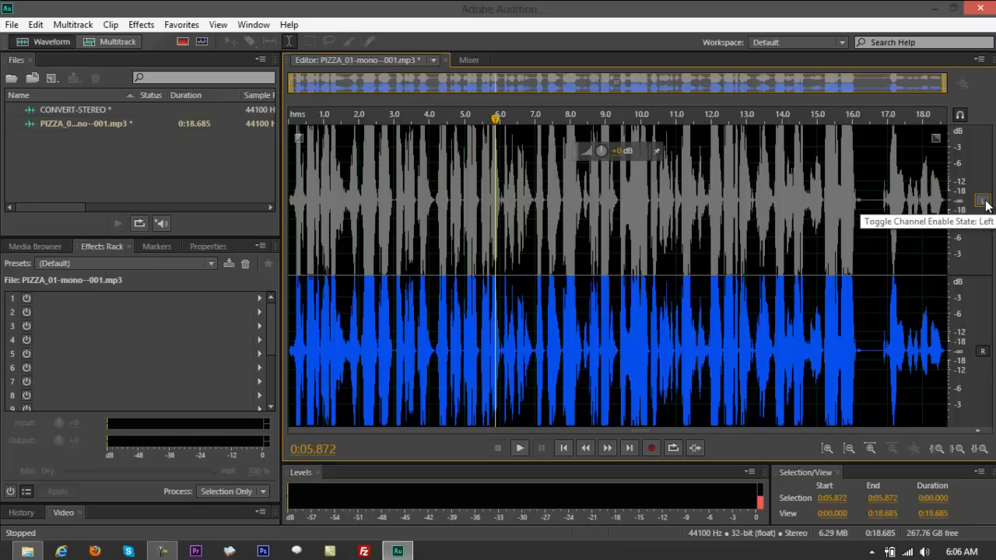
mouse_move(986, 208)
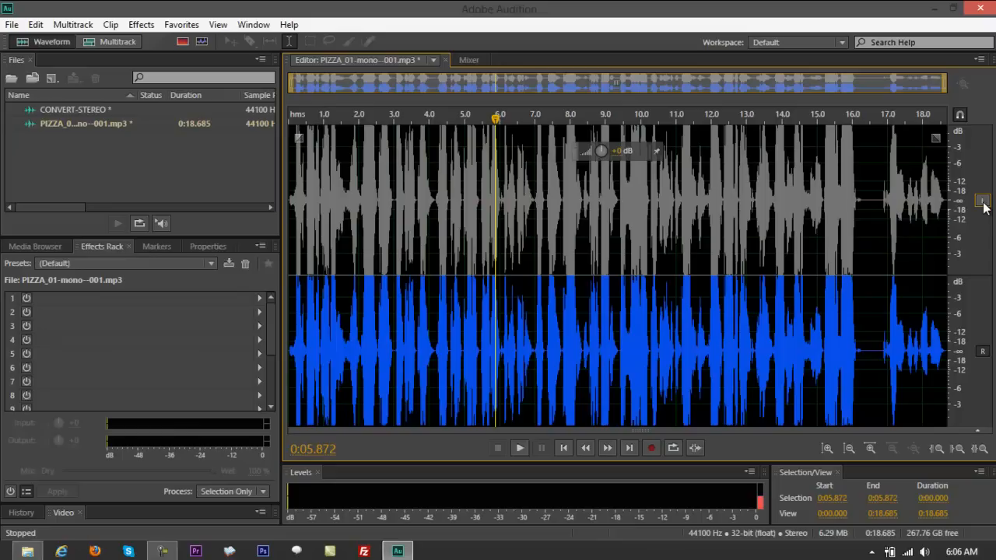
mouse_move(981, 354)
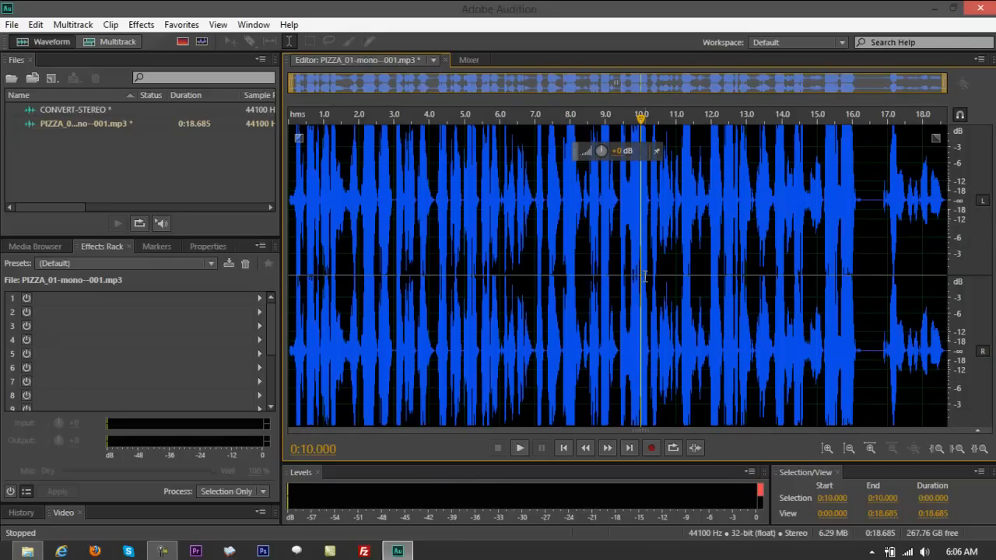
Step: Save the waveform with Save Selection As to the Desktop as MP3 PIZZA_01-stereo.mp3
right_click(646, 277)
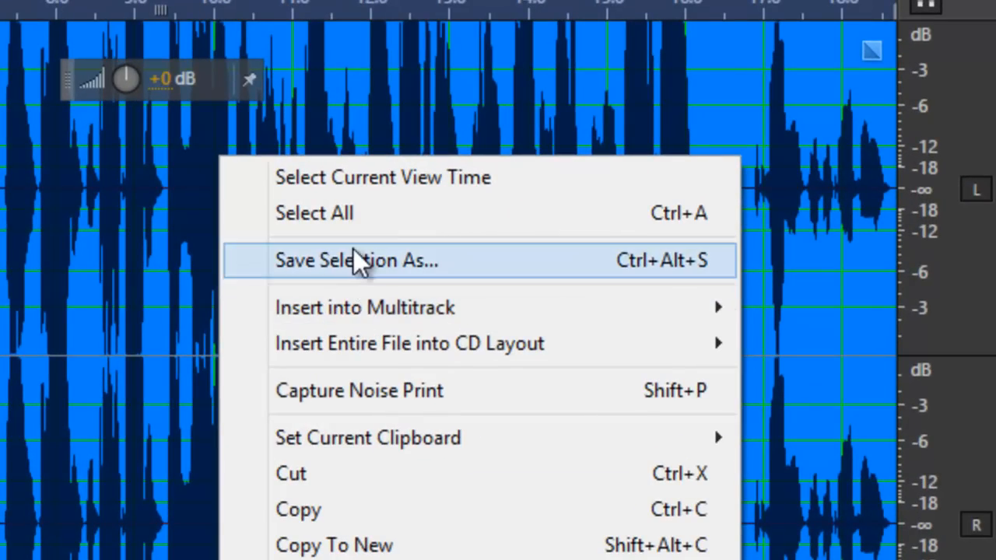
click(357, 260)
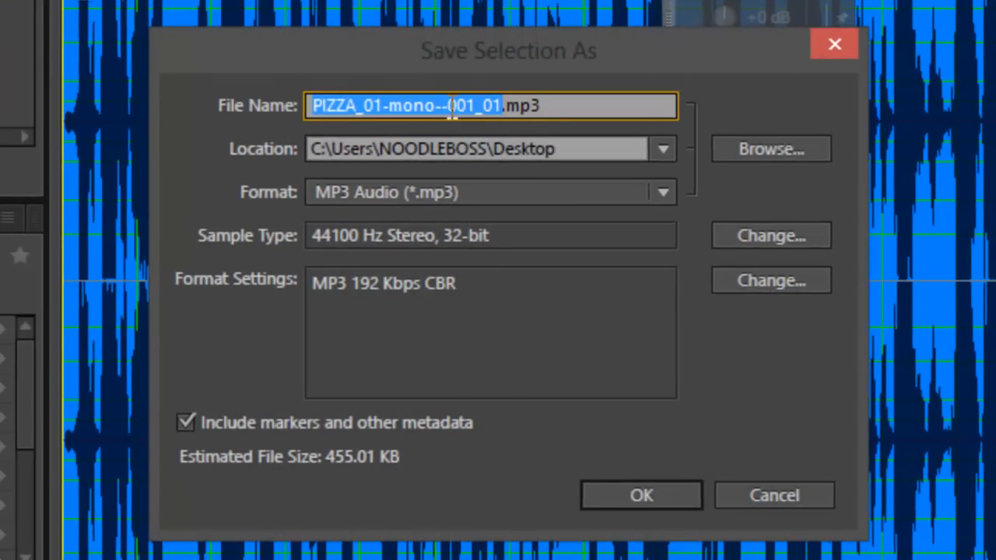
click(662, 192)
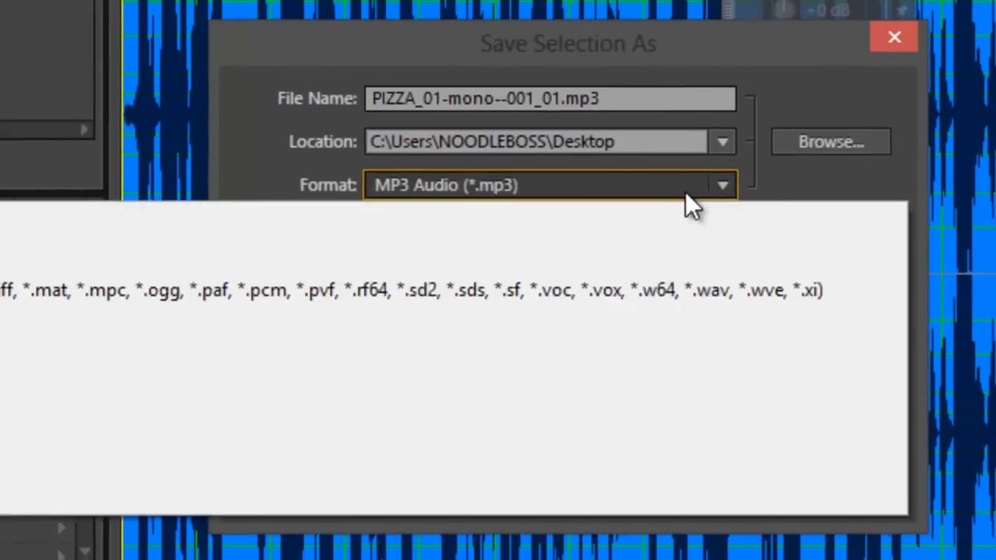
click(721, 185)
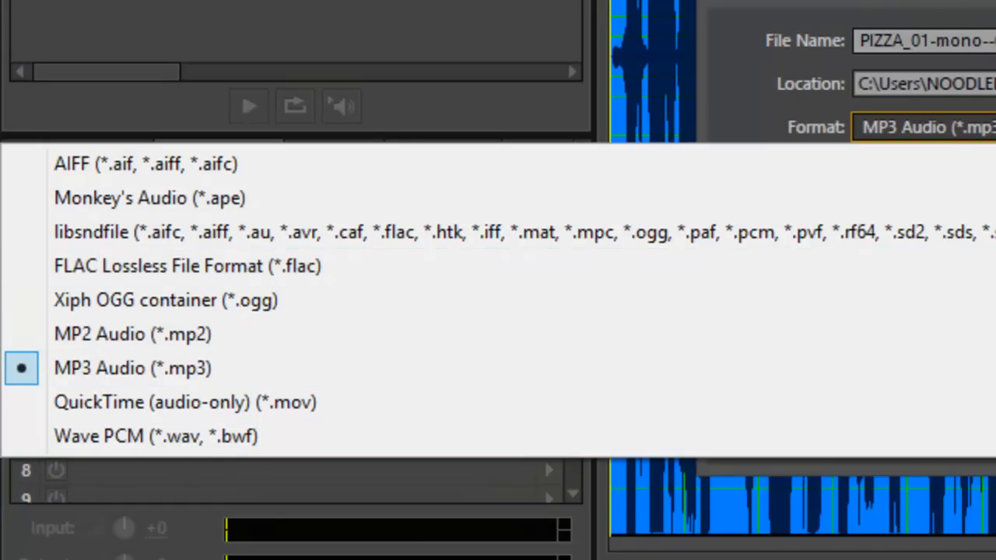
click(131, 367)
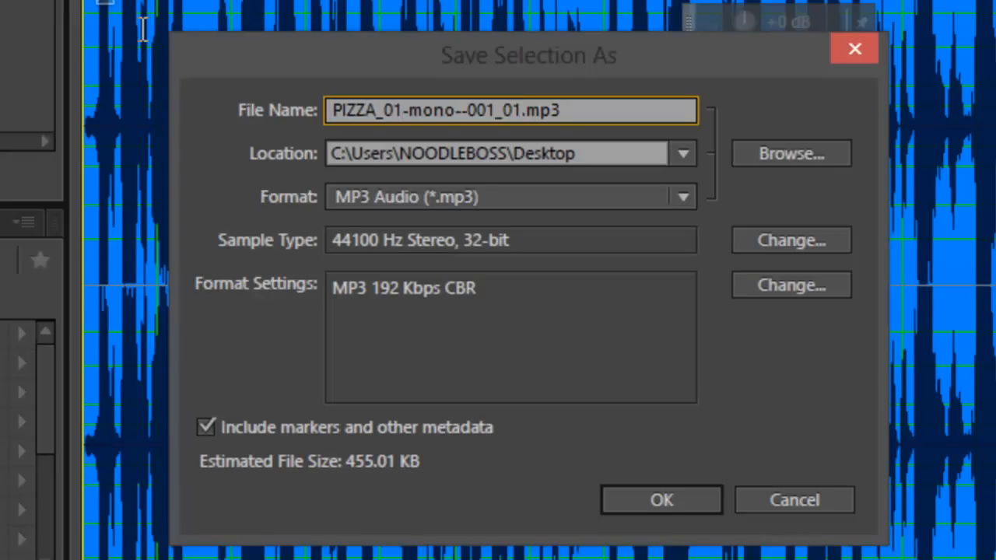
mouse_move(603, 225)
text(stere)
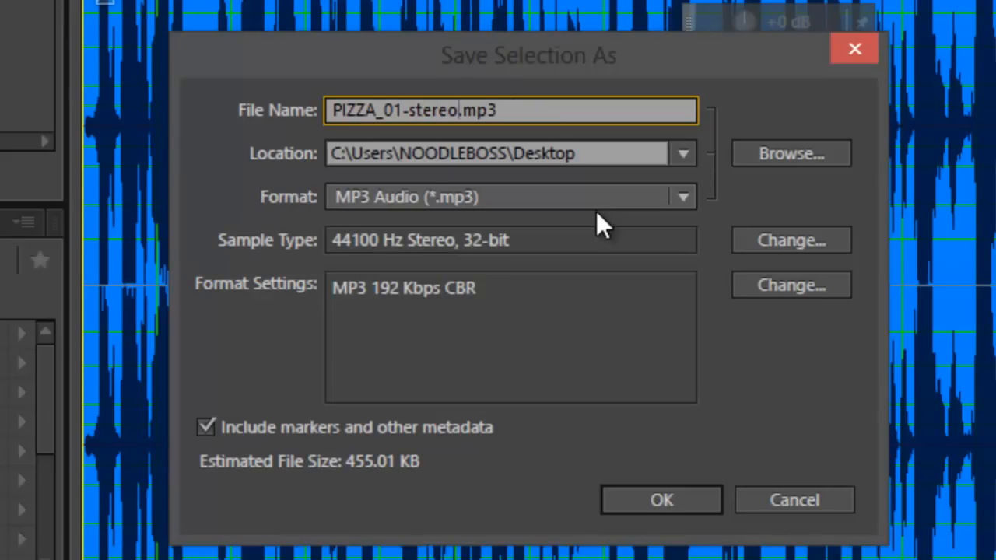
click(660, 499)
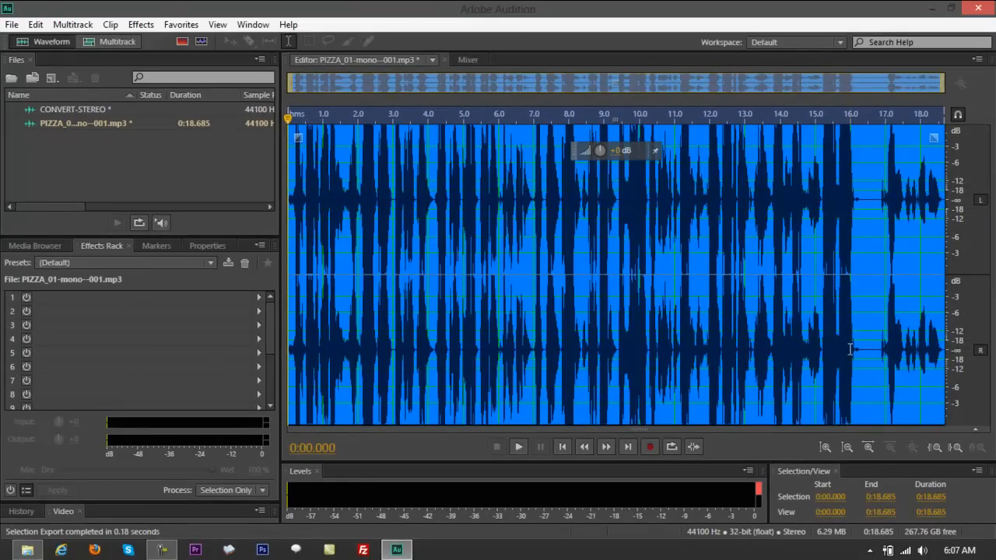